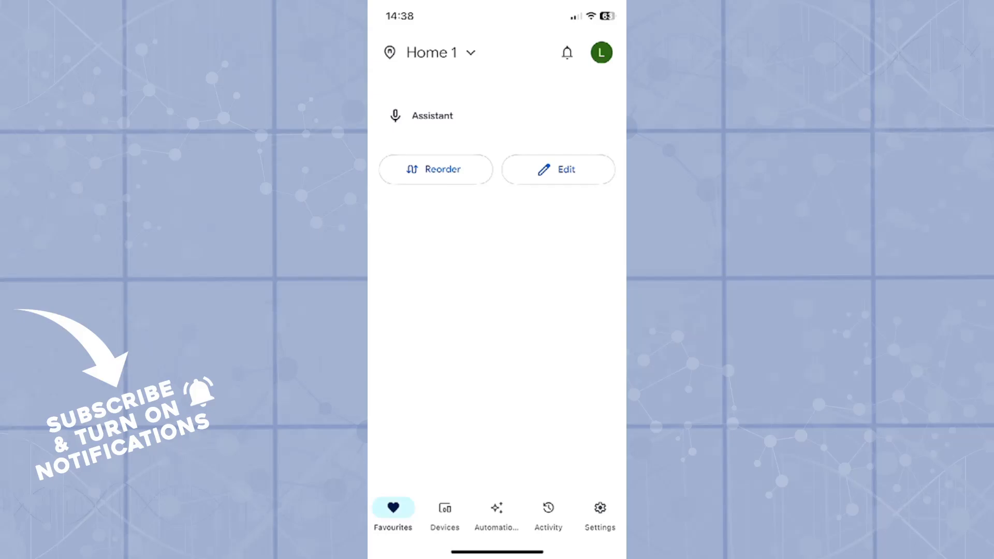
Go to Settings and bring the Home features section (Privacy, Google Assistant, Notifications) into view.
{"action": "left_click", "coordinate": [599, 514]}
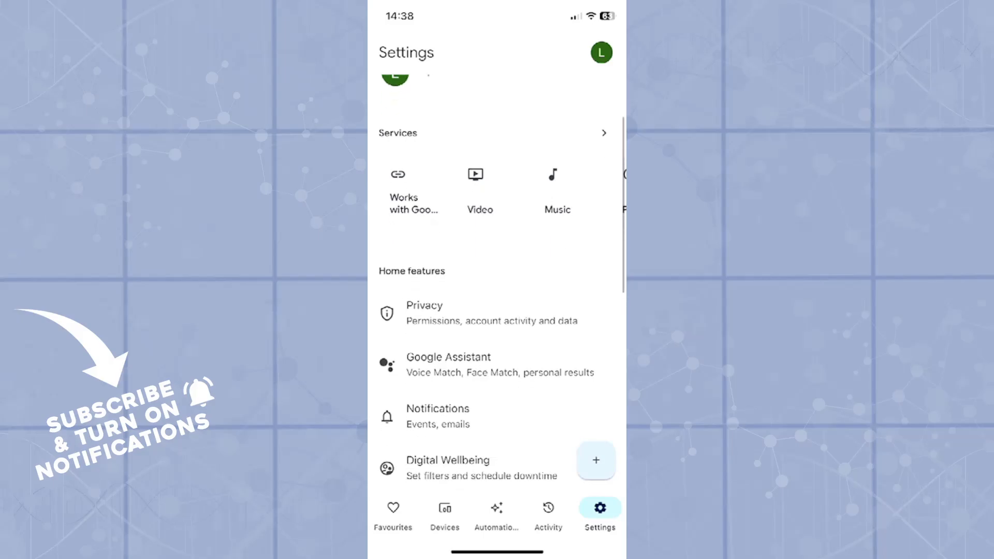
{"action": "scroll", "scroll_direction": "down", "scroll_amount": 3}
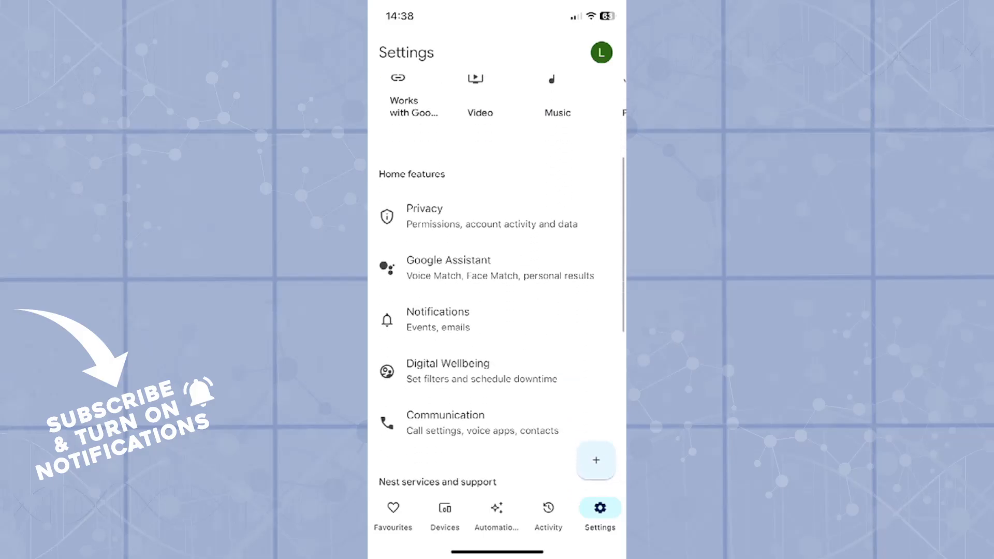
Enter the Google Assistant settings showing Voice Match, Face Match, Personal results and Parental controls.
{"action": "left_click", "coordinate": [594, 460]}
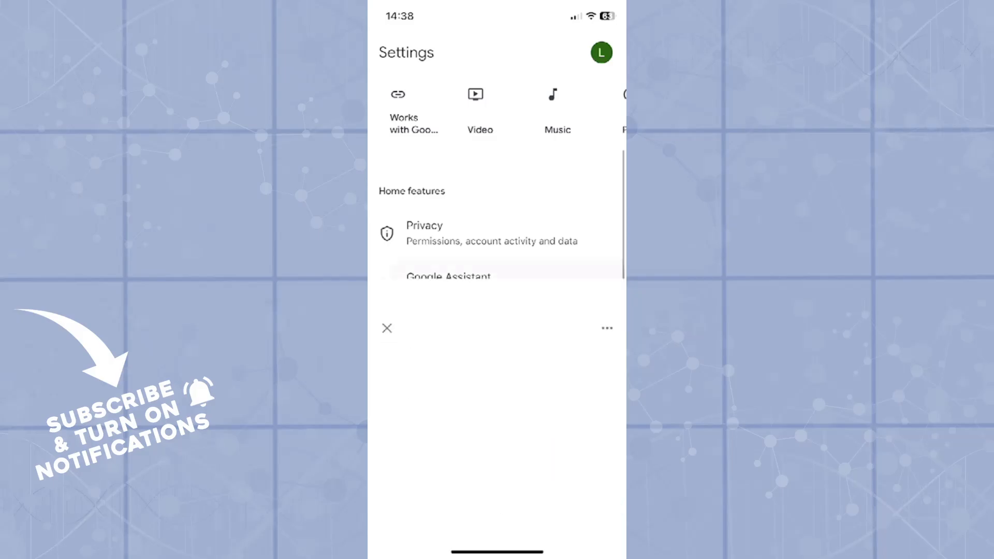
{"action": "left_click", "coordinate": [449, 275]}
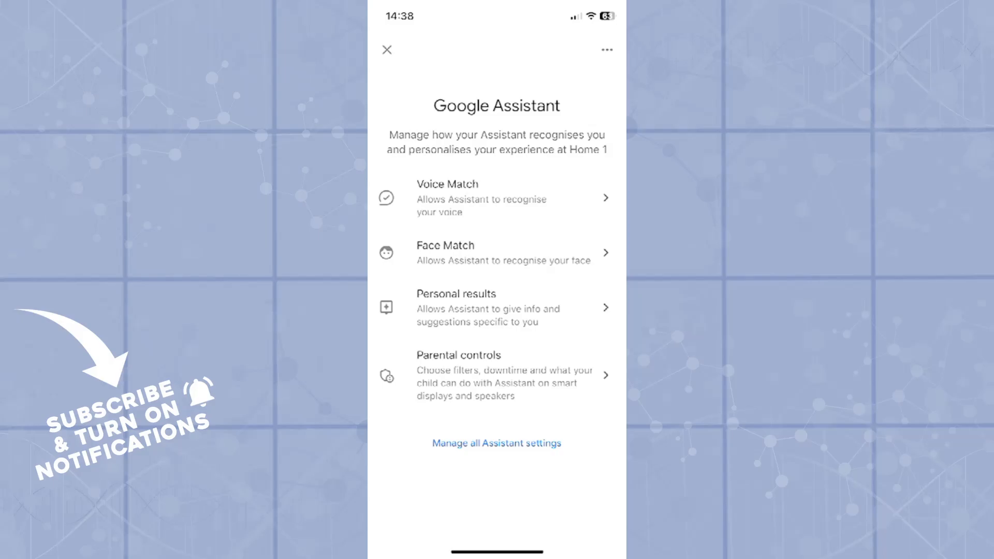
View the Face Match at Home 1 page stating an eligible device must be added first.
{"action": "left_click", "coordinate": [496, 253]}
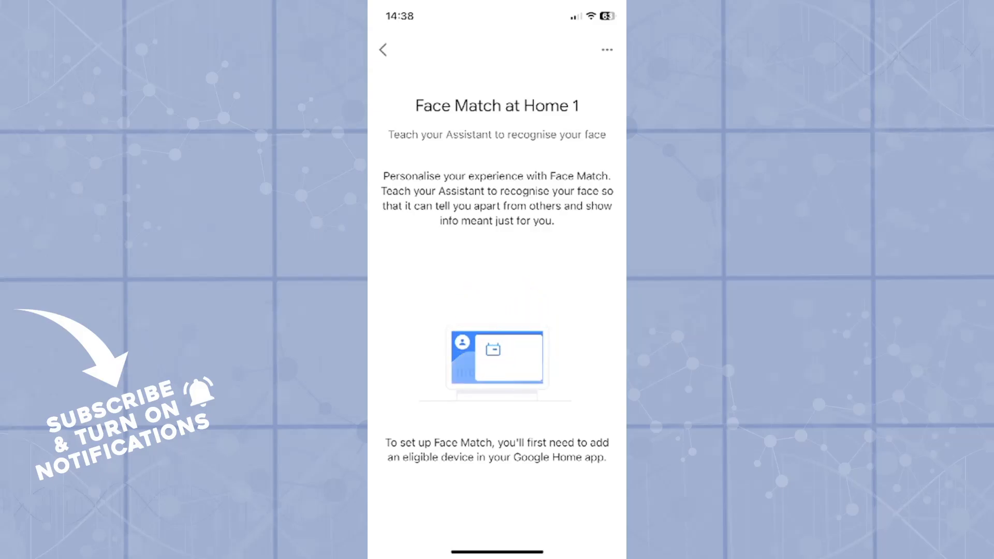
Return from Face Match to the empty Devices page, briefly starting Add device and dismissing the Choose a device sheet.
{"action": "left_click", "coordinate": [383, 50]}
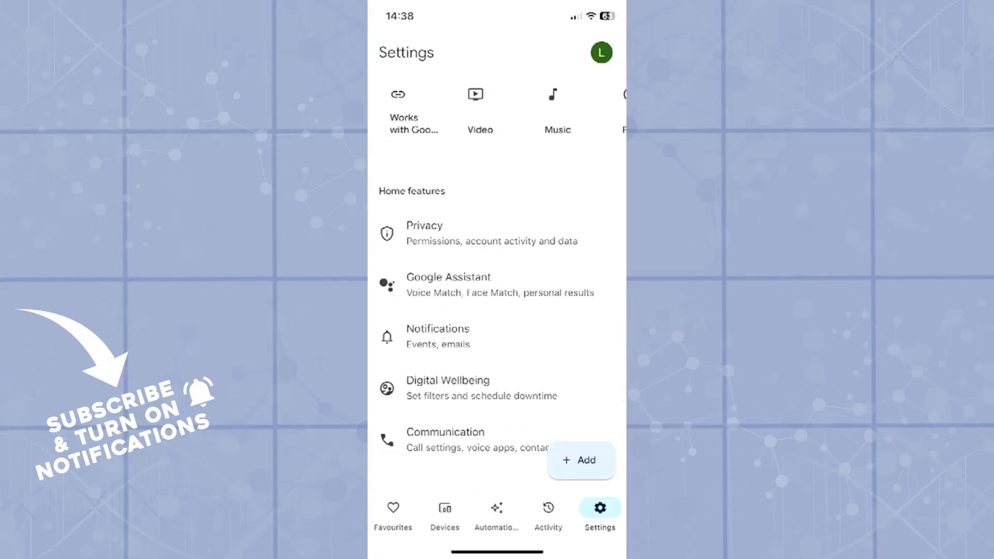
{"action": "left_click", "coordinate": [445, 514]}
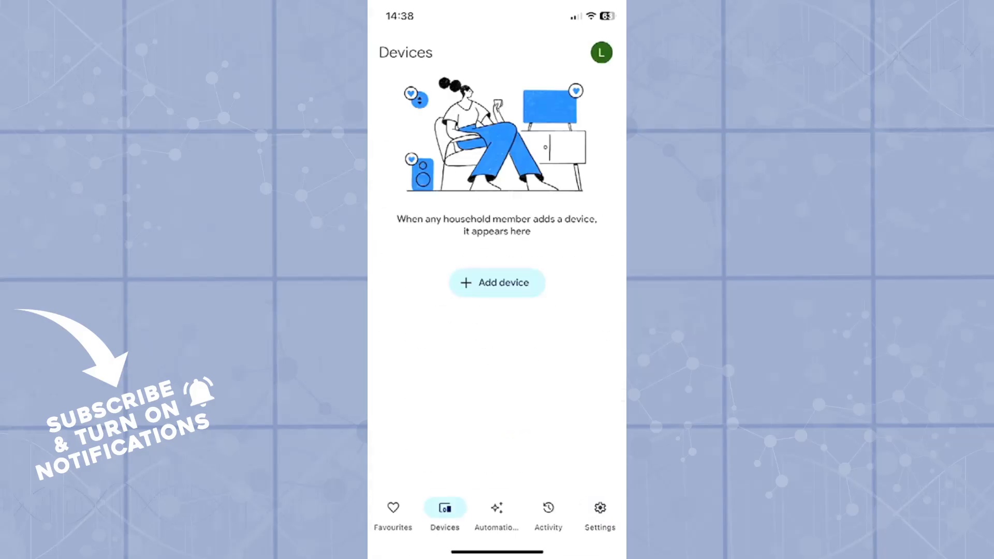
{"action": "left_click", "coordinate": [496, 282]}
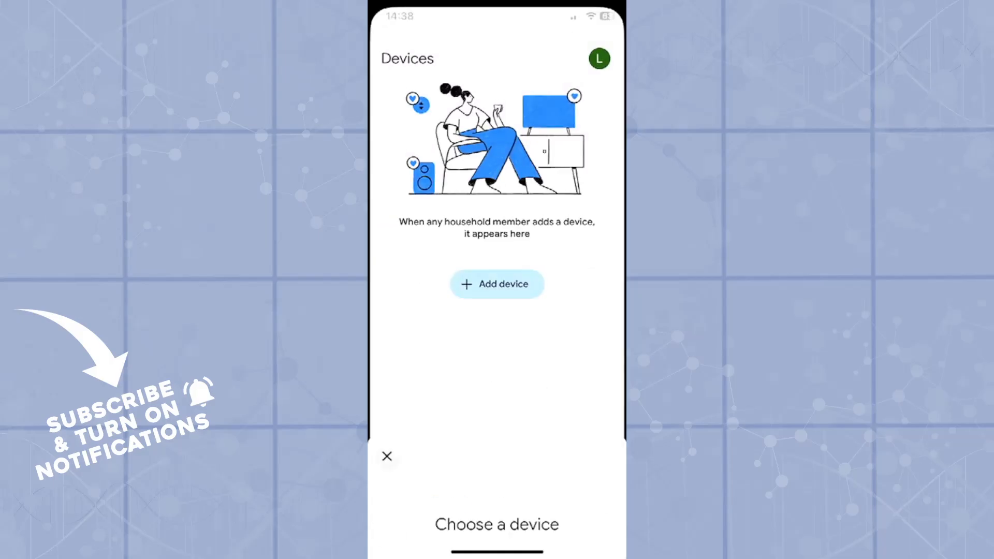
{"action": "left_click", "coordinate": [387, 457]}
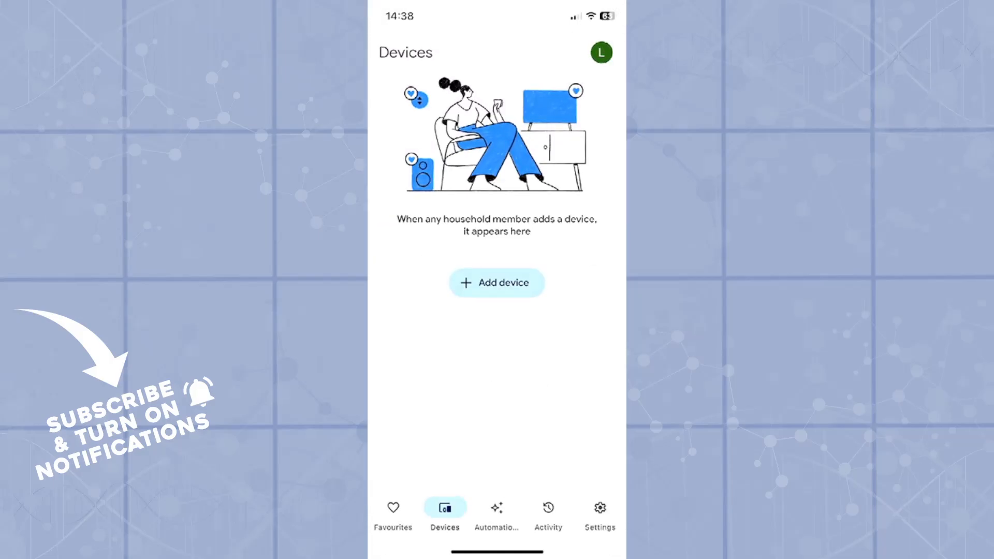